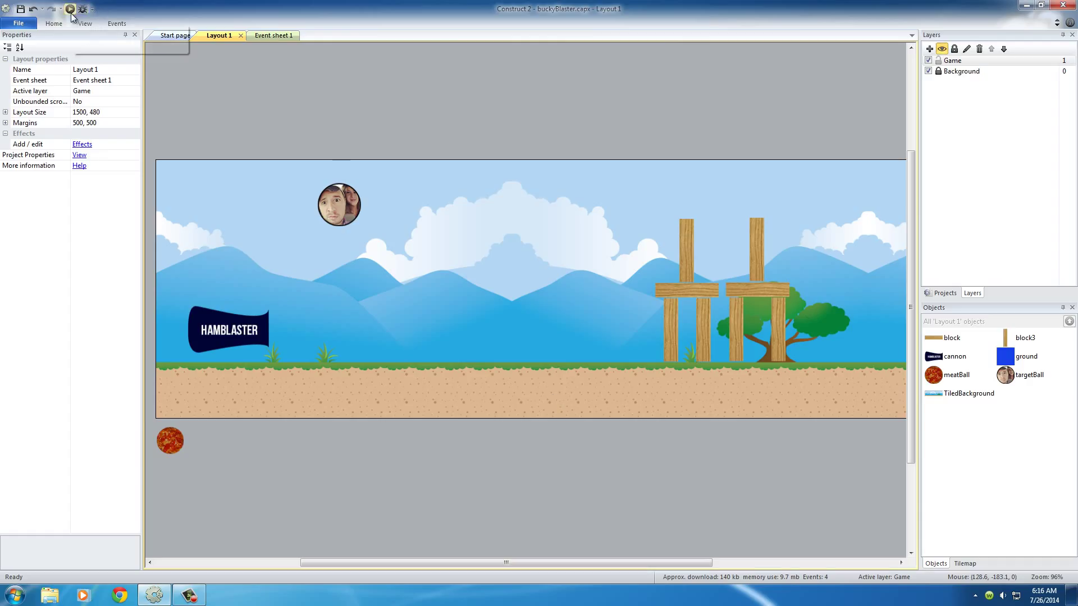
Step: On Event sheet 1, add a meatBall event using the Compare velocity condition
left_click(70, 9)
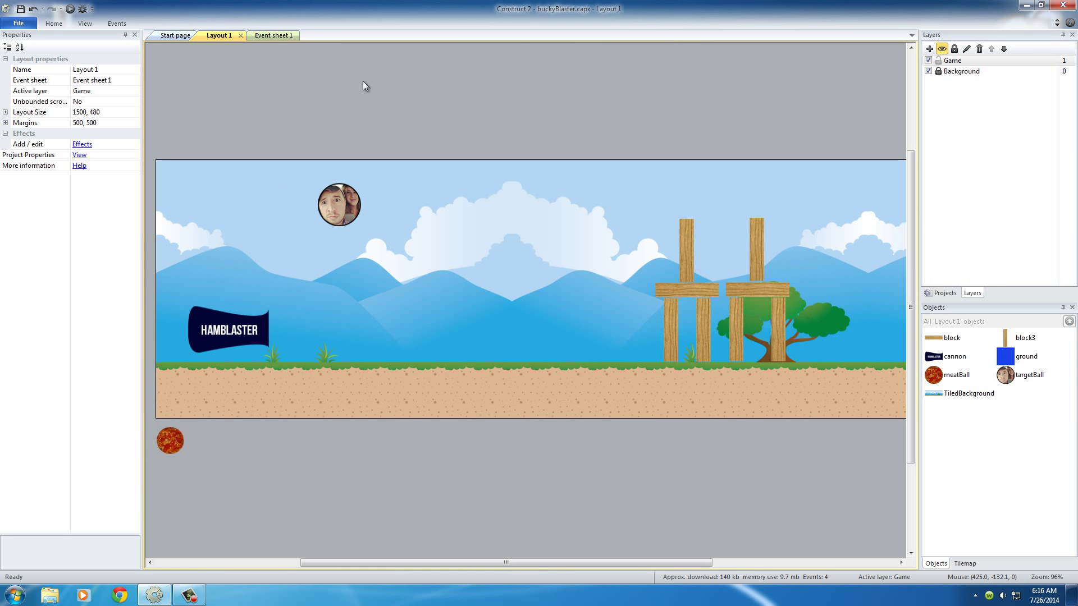
left_click(265, 35)
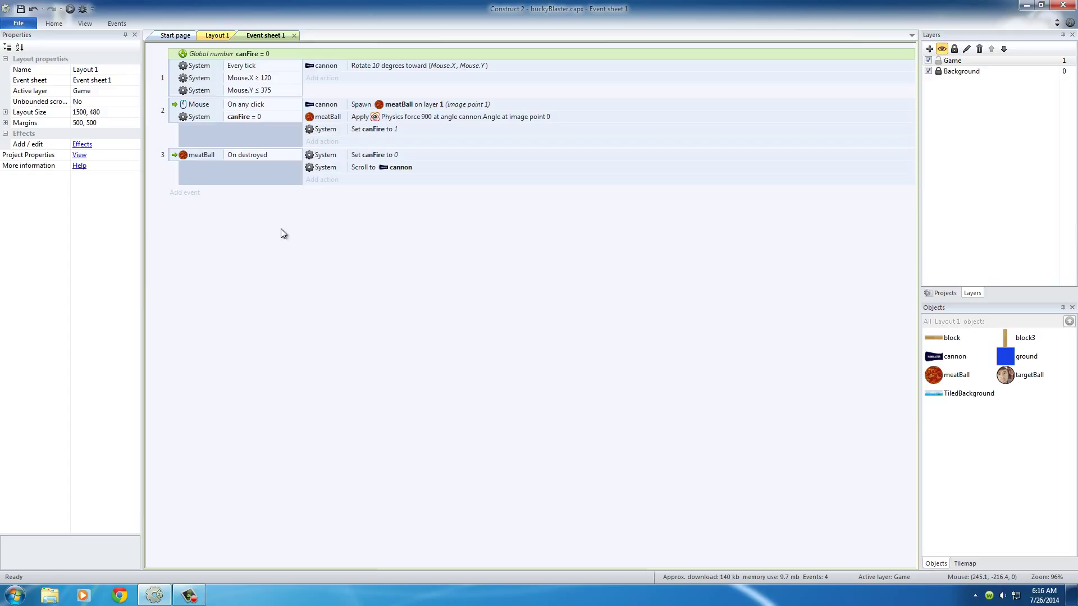
mouse_move(183, 195)
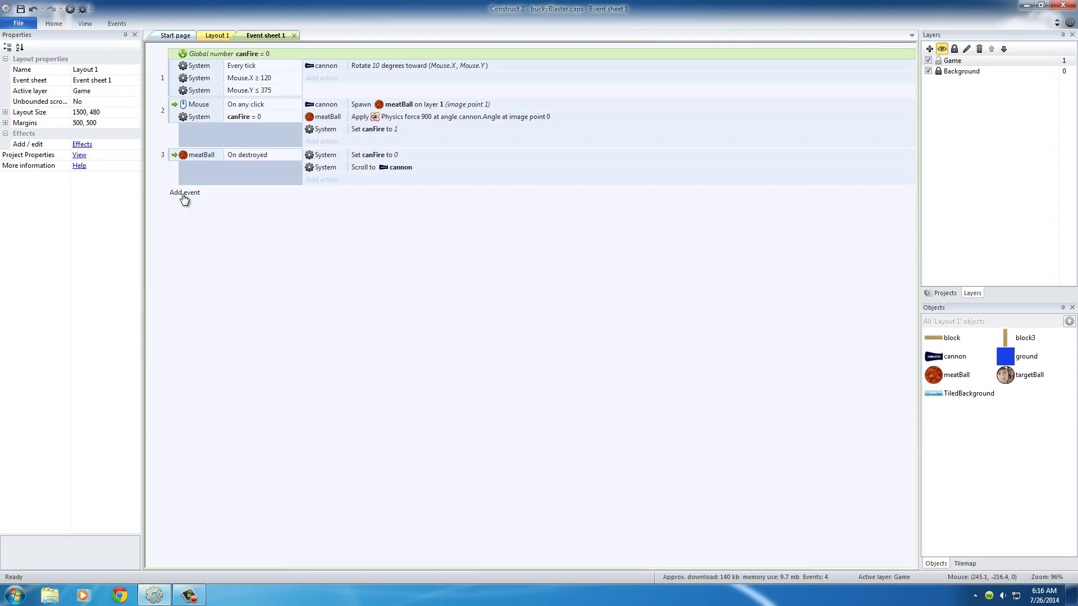
left_click(184, 193)
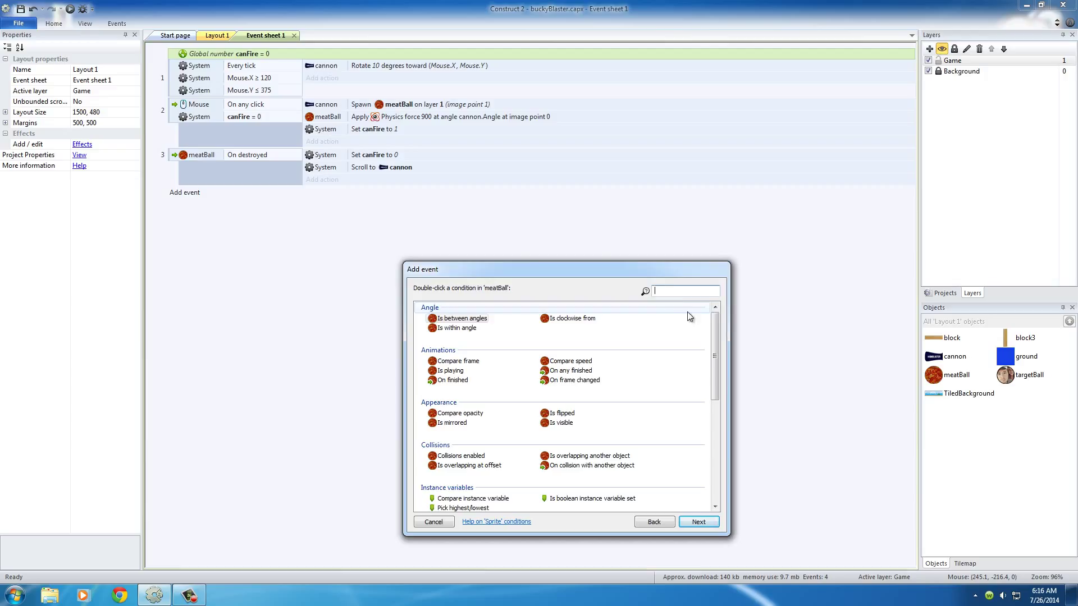
left_click(685, 291)
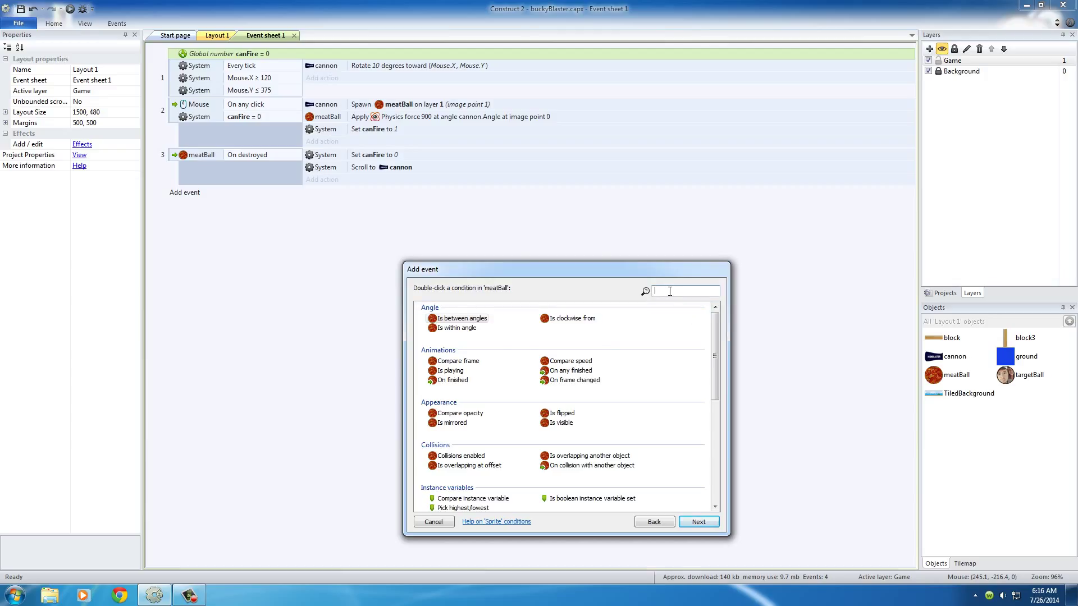
type("compa")
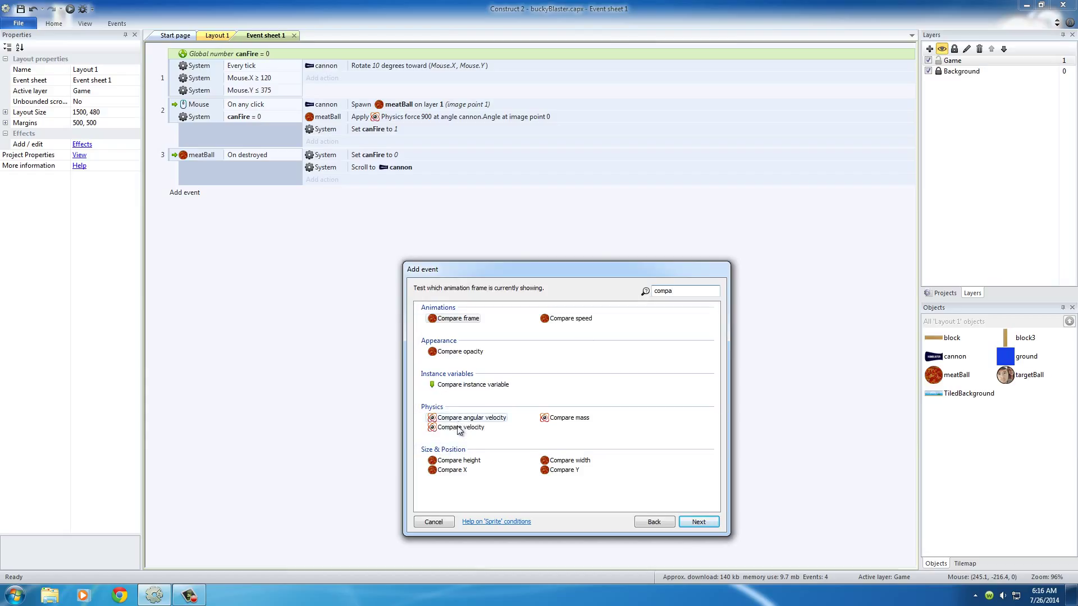
left_click(461, 427)
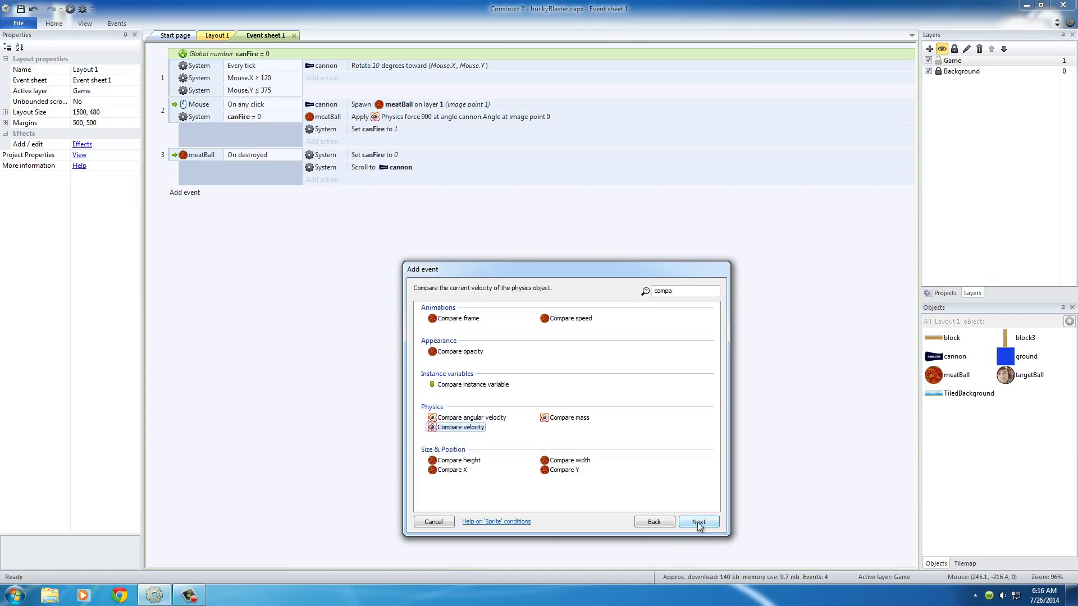
Step: Set Compare velocity to overall velocity, less or equal, with value 0.1
left_click(698, 522)
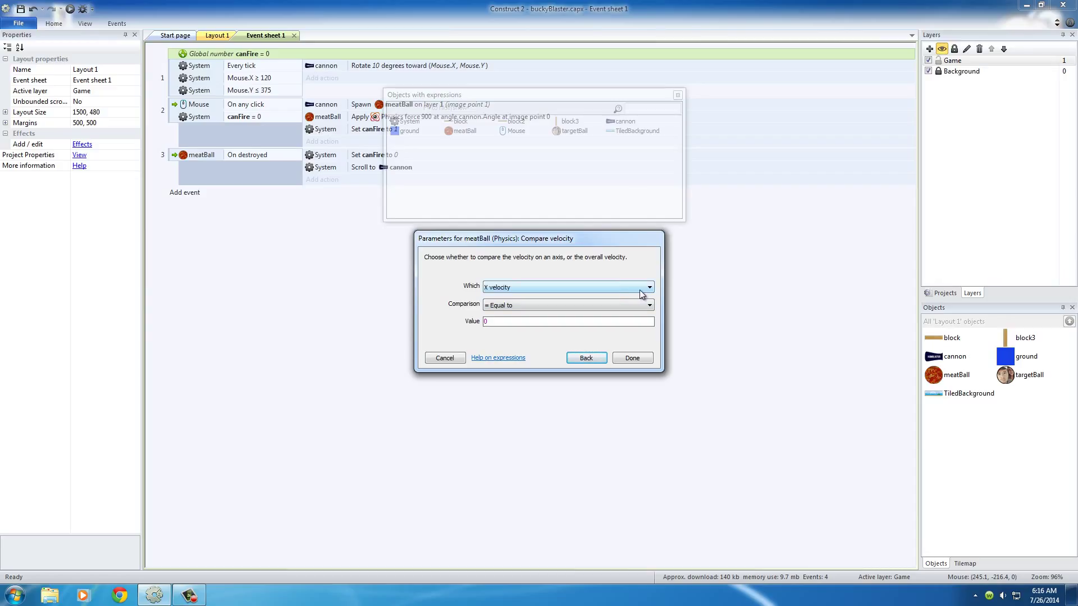
left_click(647, 287)
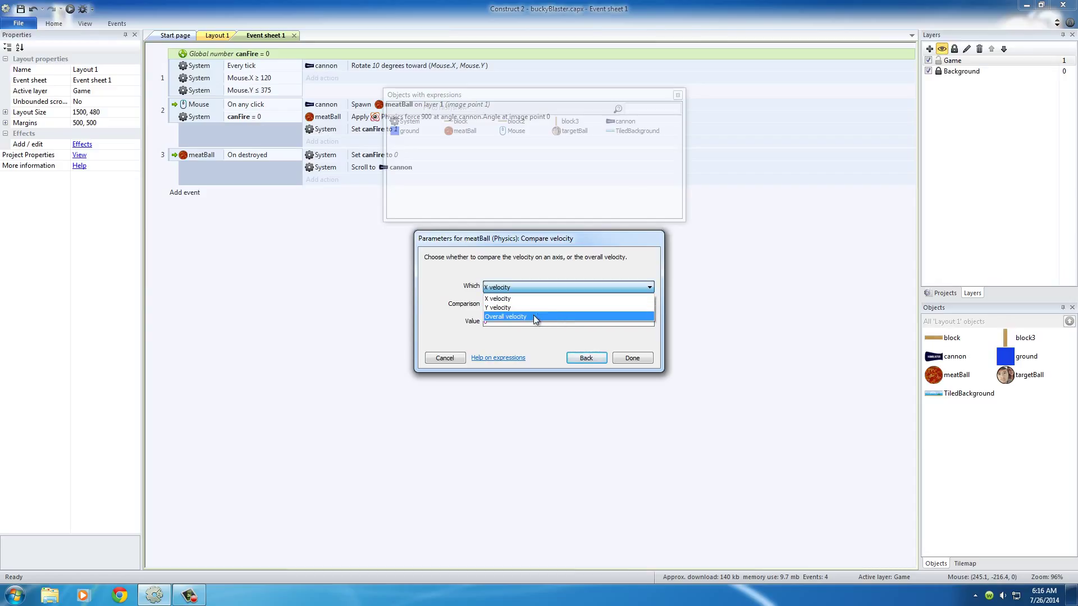
left_click(506, 316)
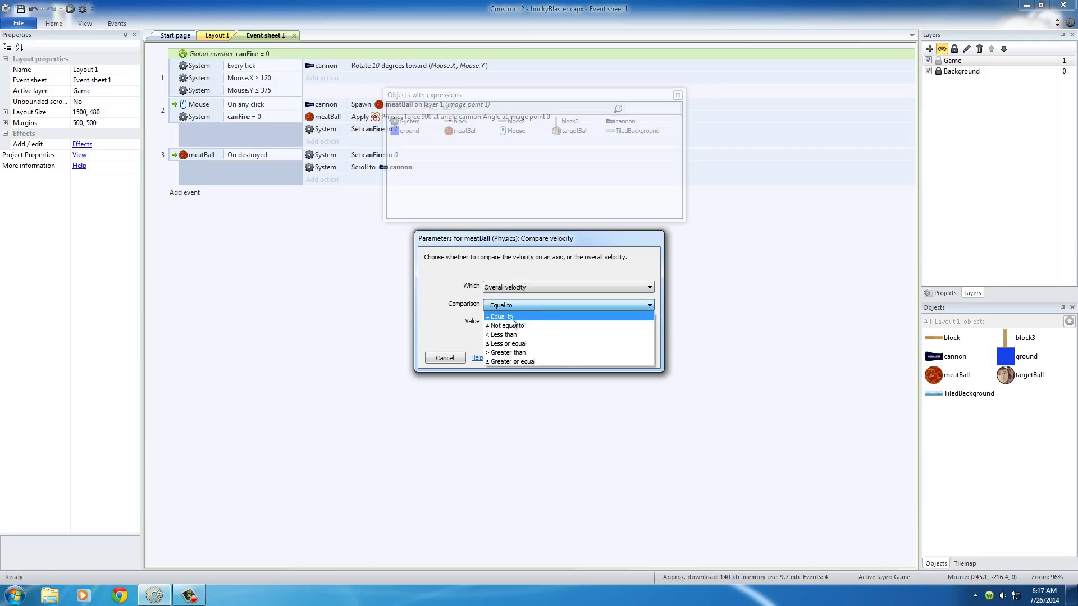
left_click(508, 343)
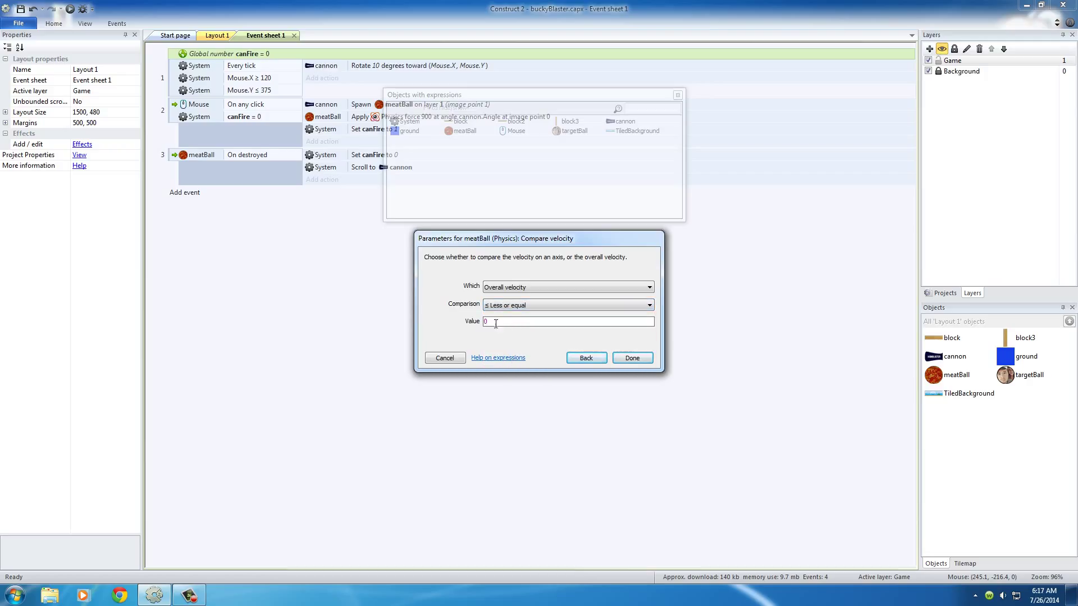
left_click(567, 321)
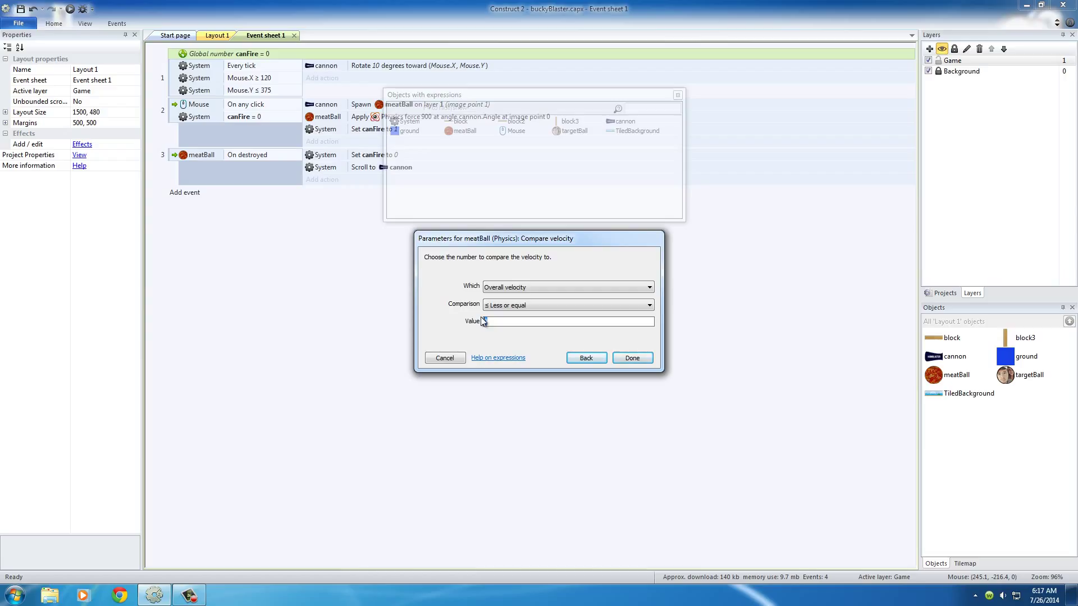
type("0.1")
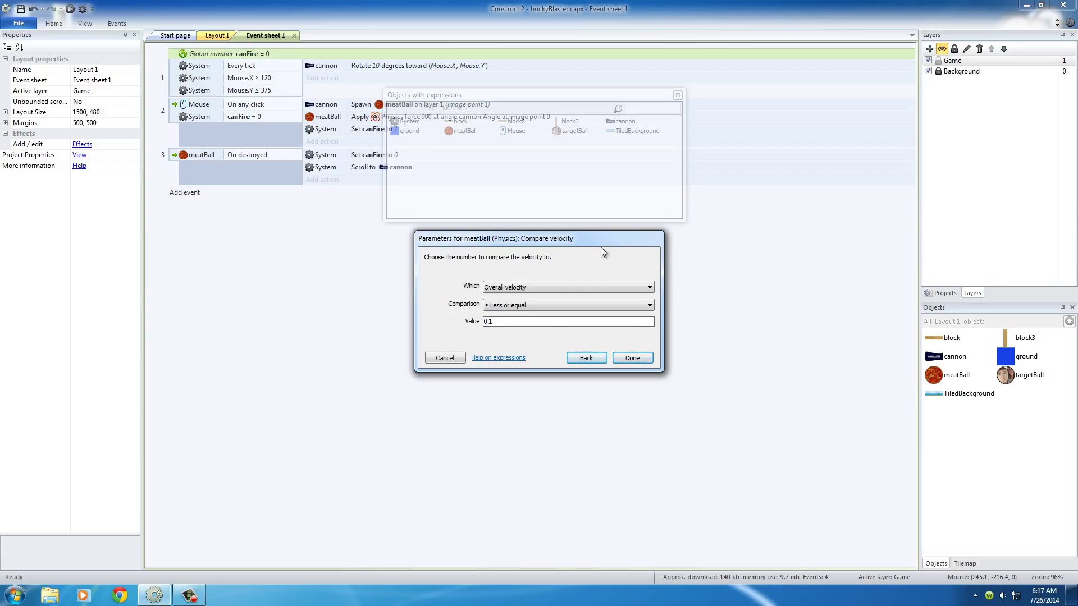
left_click(566, 304)
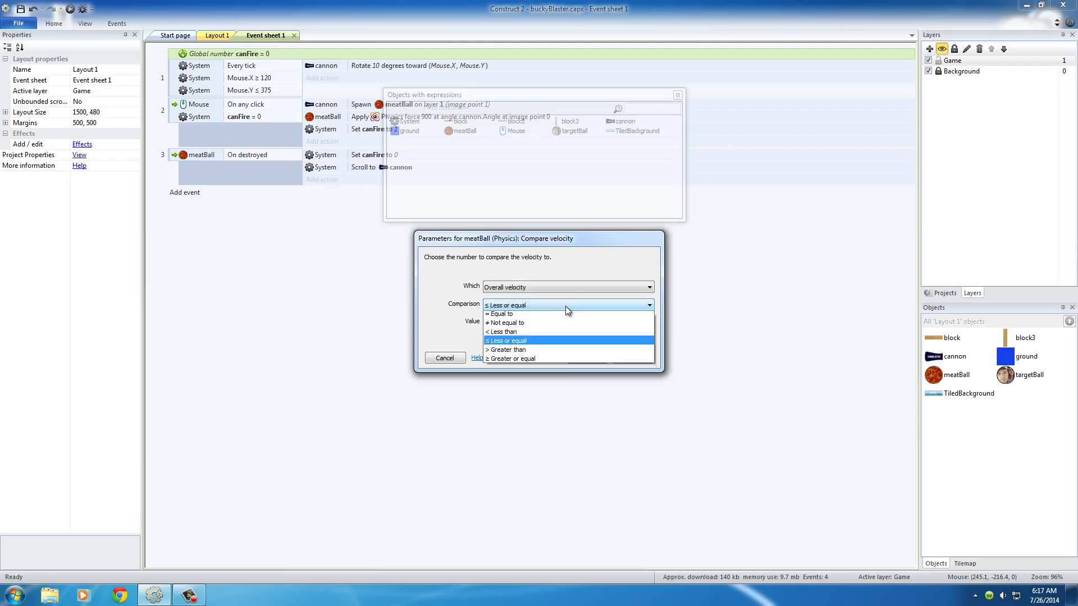
left_click(506, 340)
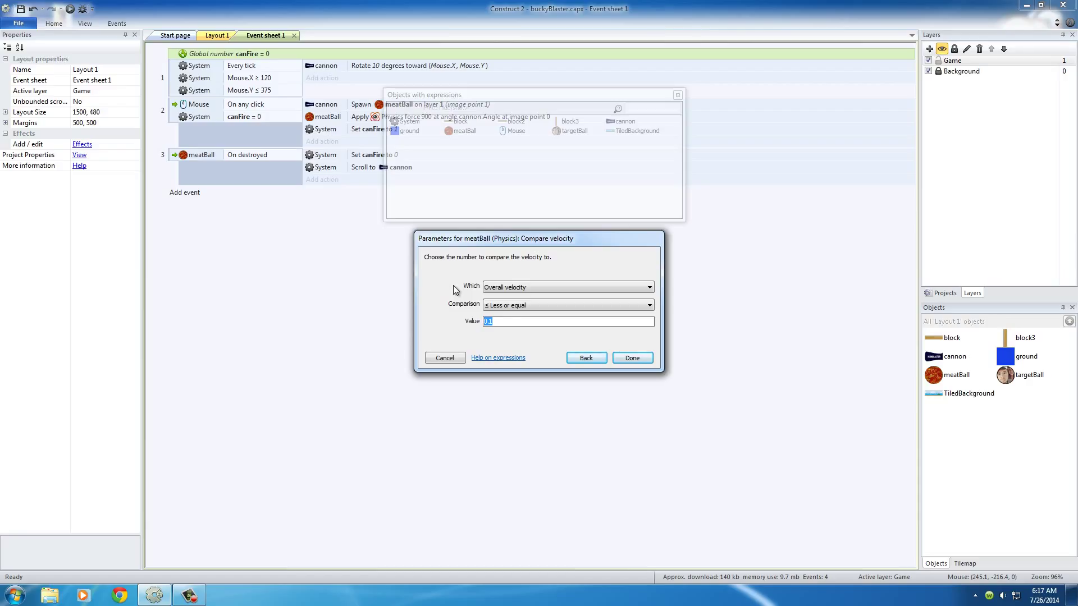
left_click(566, 304)
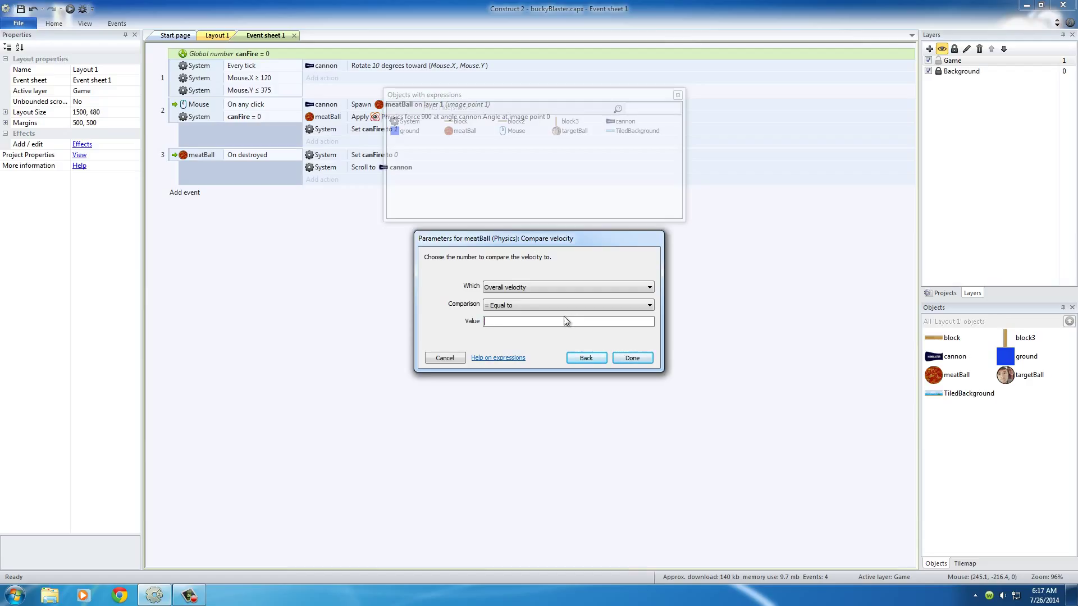
left_click(566, 304)
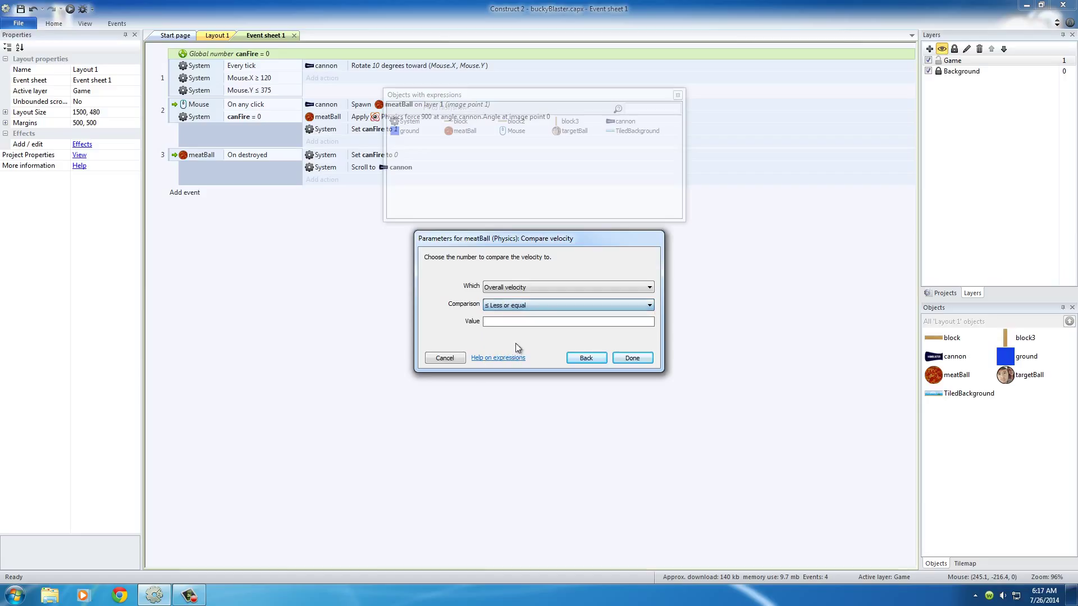
type("0.1")
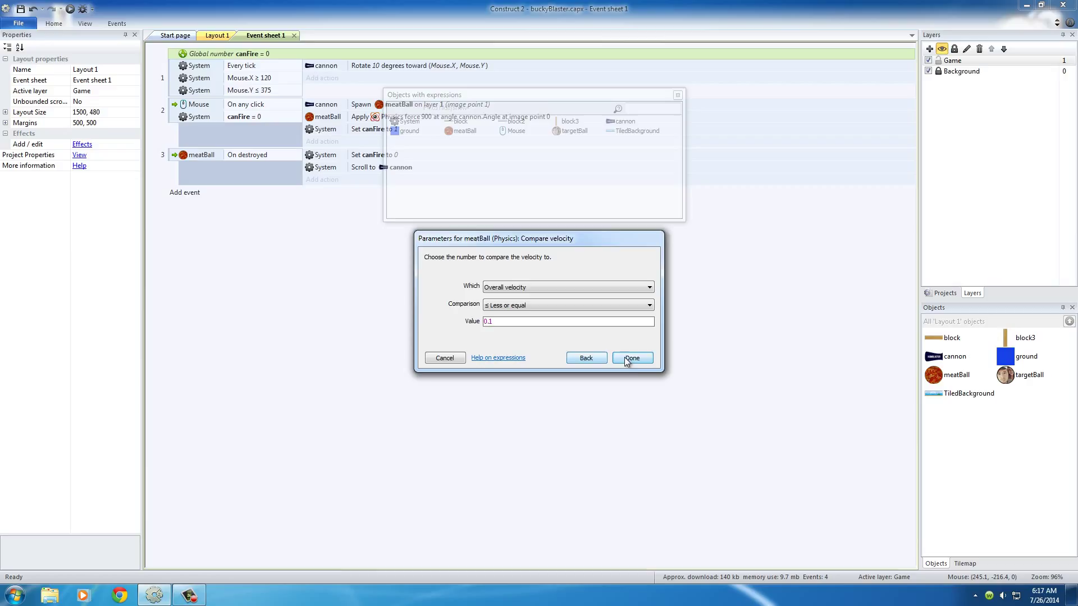
Step: Confirm the overall velocity ≤ 0.1 condition to create event 4
left_click(630, 359)
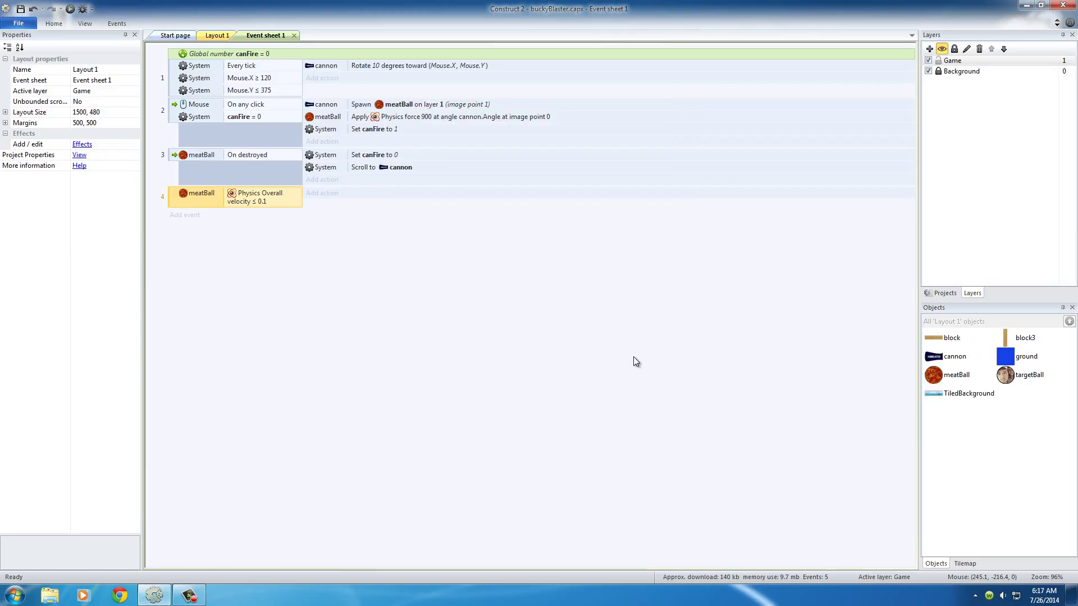
mouse_move(569, 354)
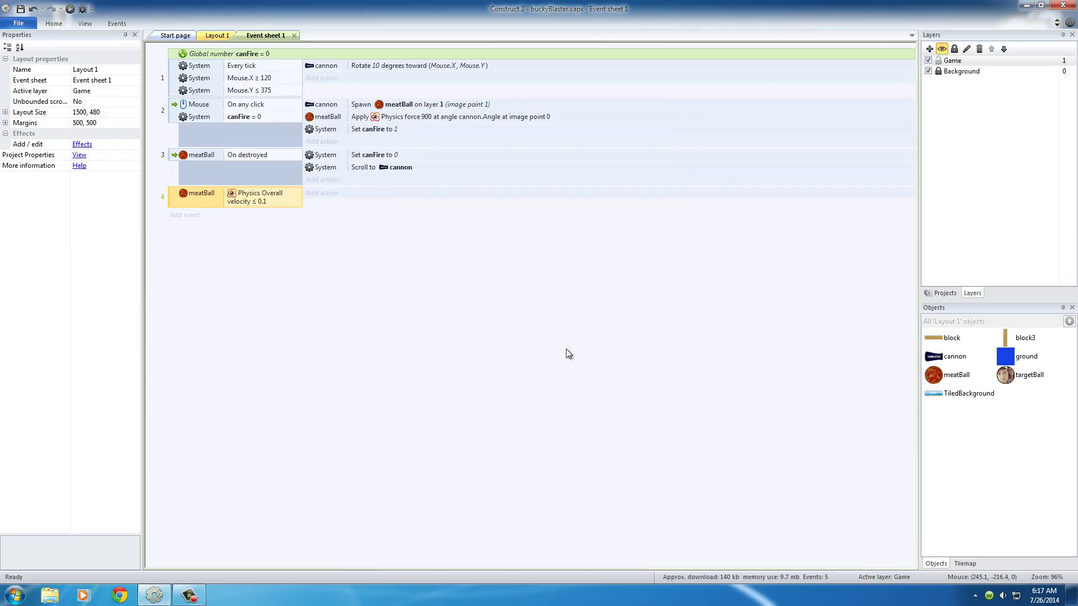
mouse_move(563, 356)
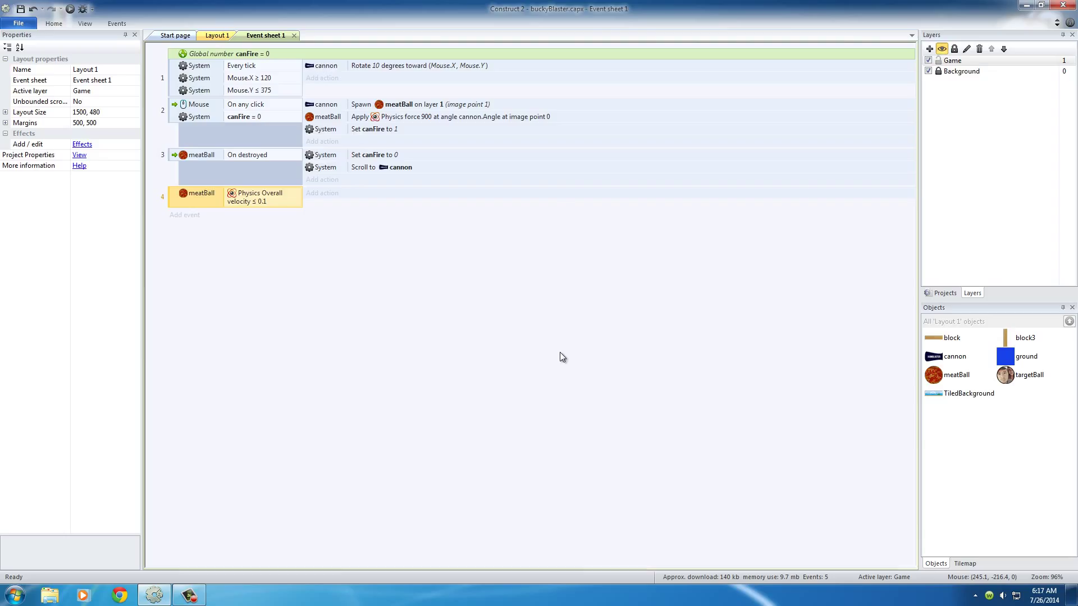
Step: Add a meatBall Destroy action under event 4's velocity condition
left_click(322, 193)
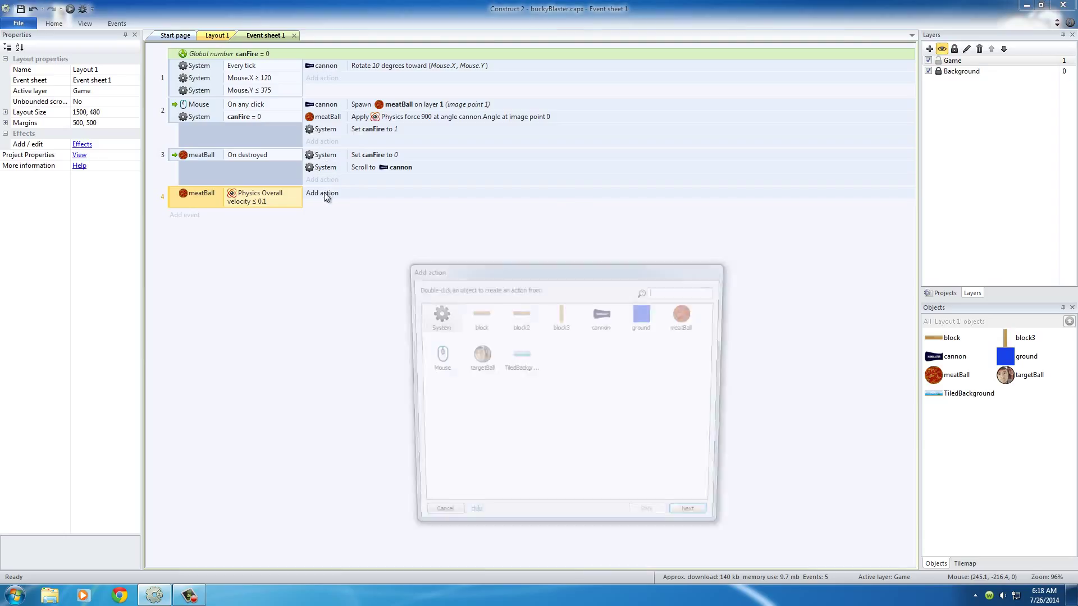
left_click(686, 316)
type("de")
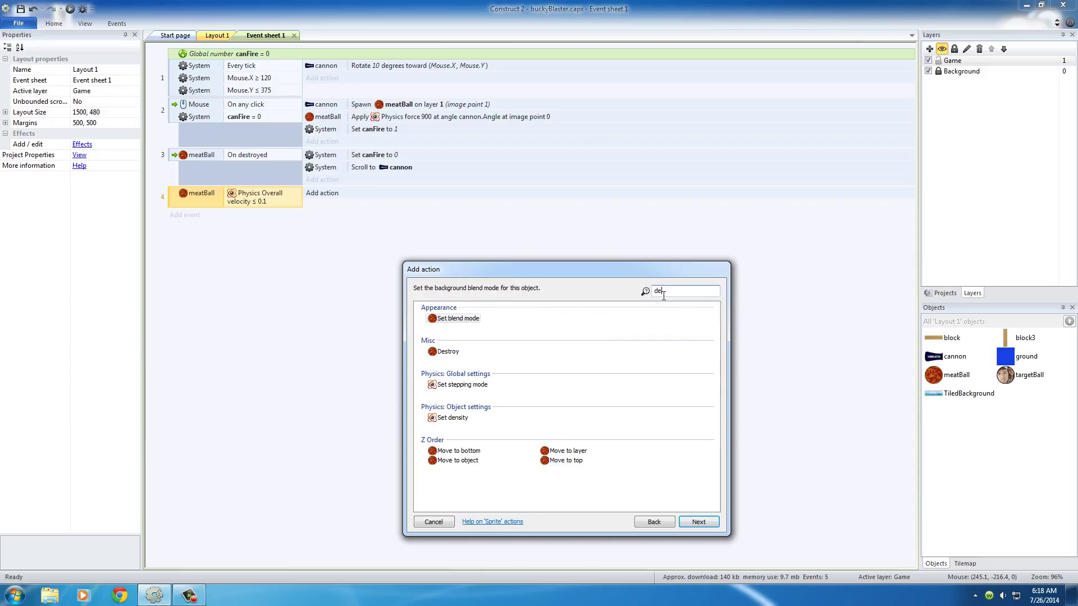
key("Backspace")
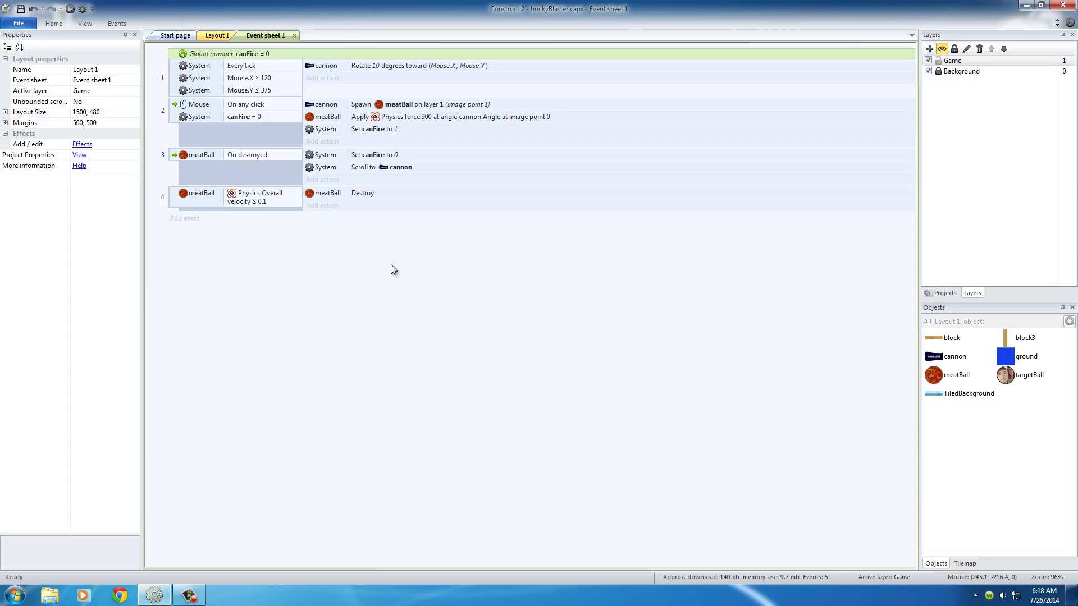
mouse_move(412, 280)
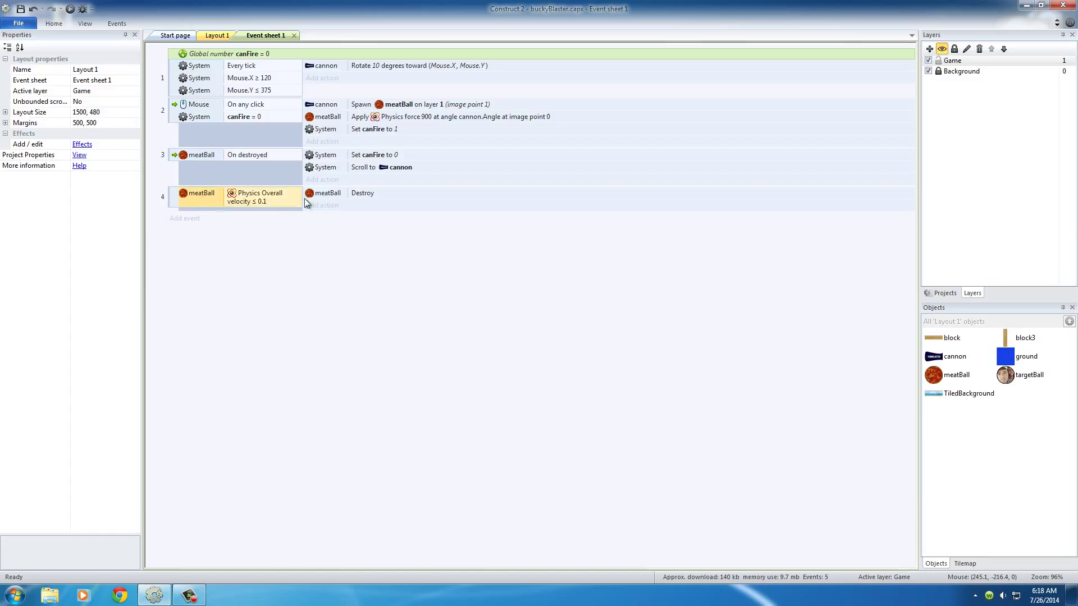
mouse_move(337, 196)
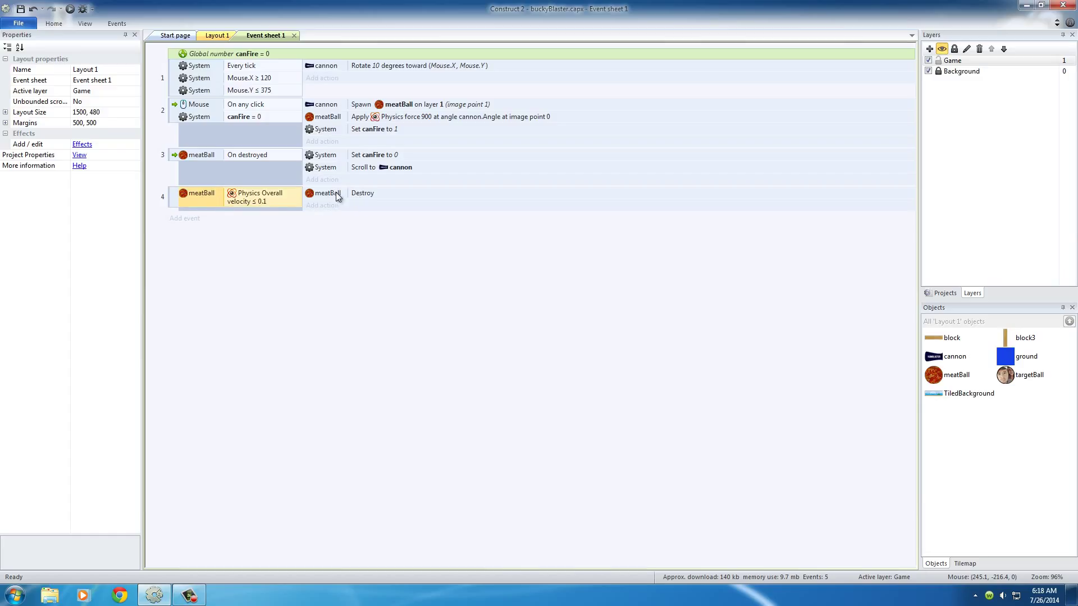
left_click(362, 193)
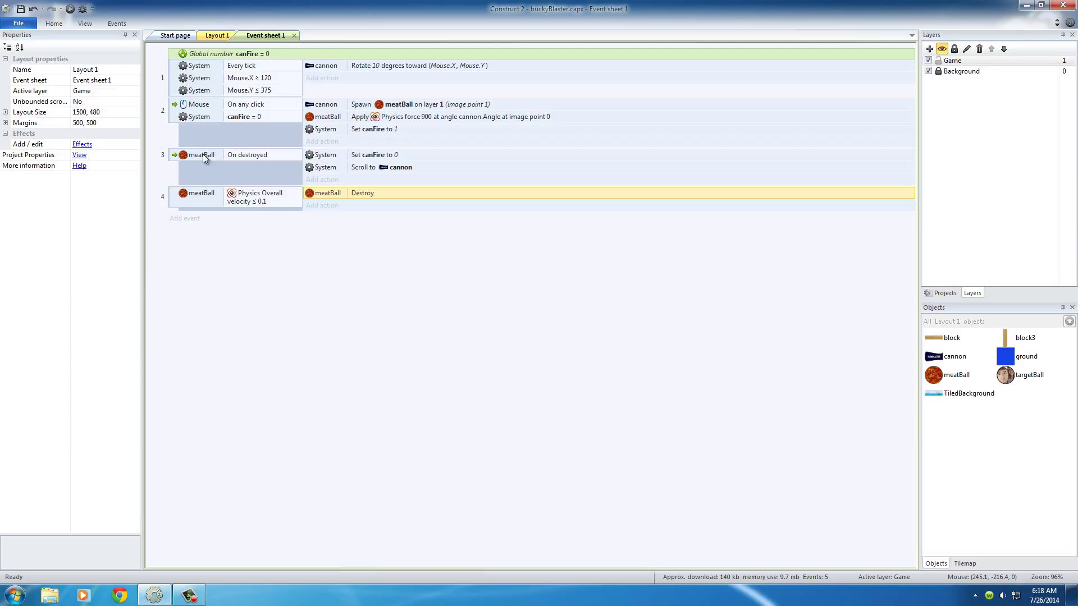
left_click(199, 155)
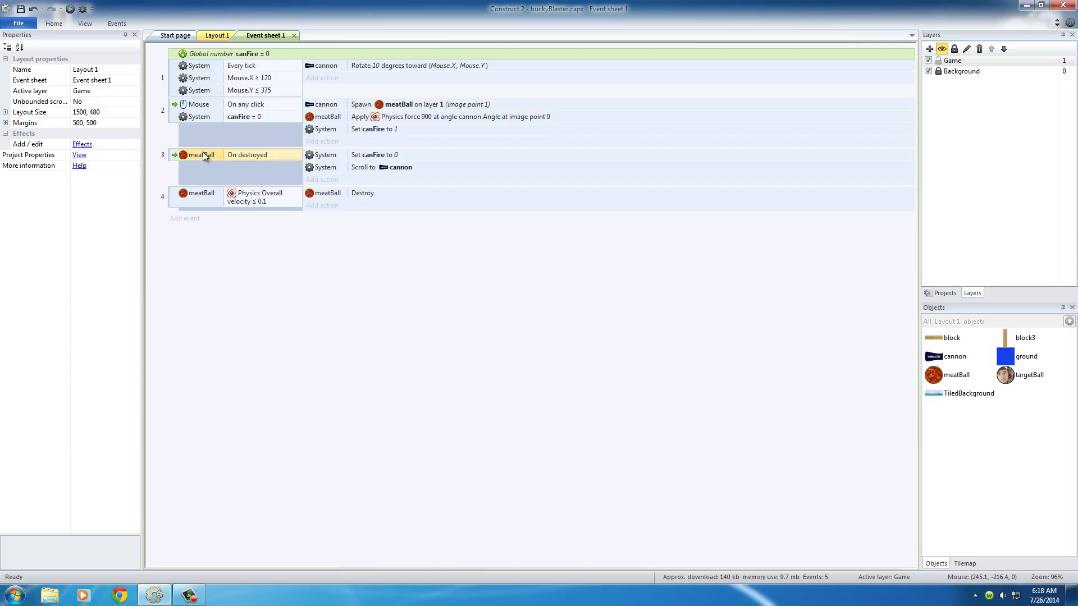
left_click(380, 167)
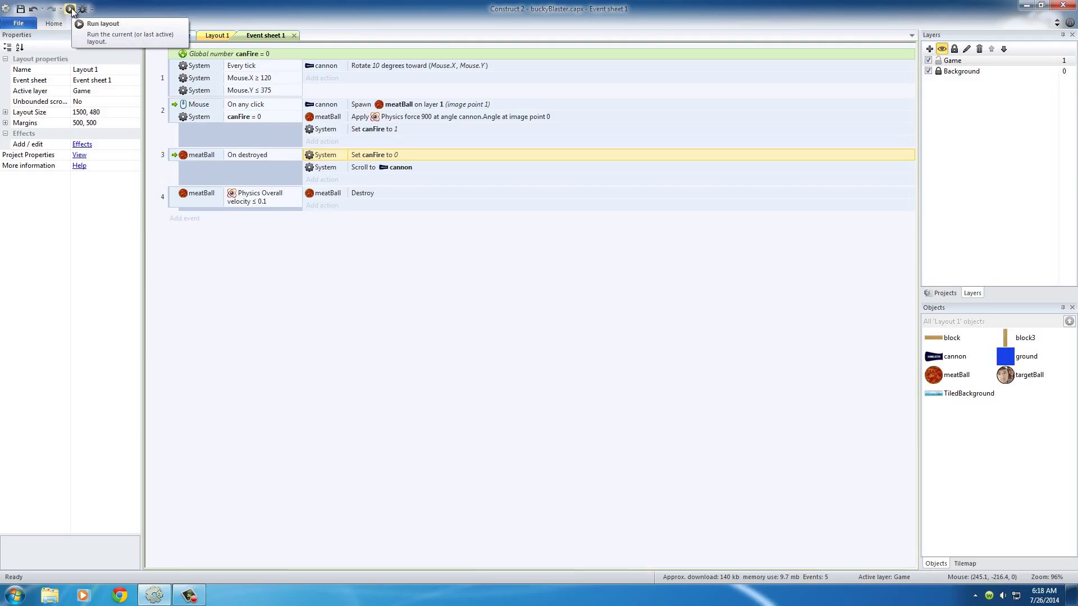
left_click(102, 23)
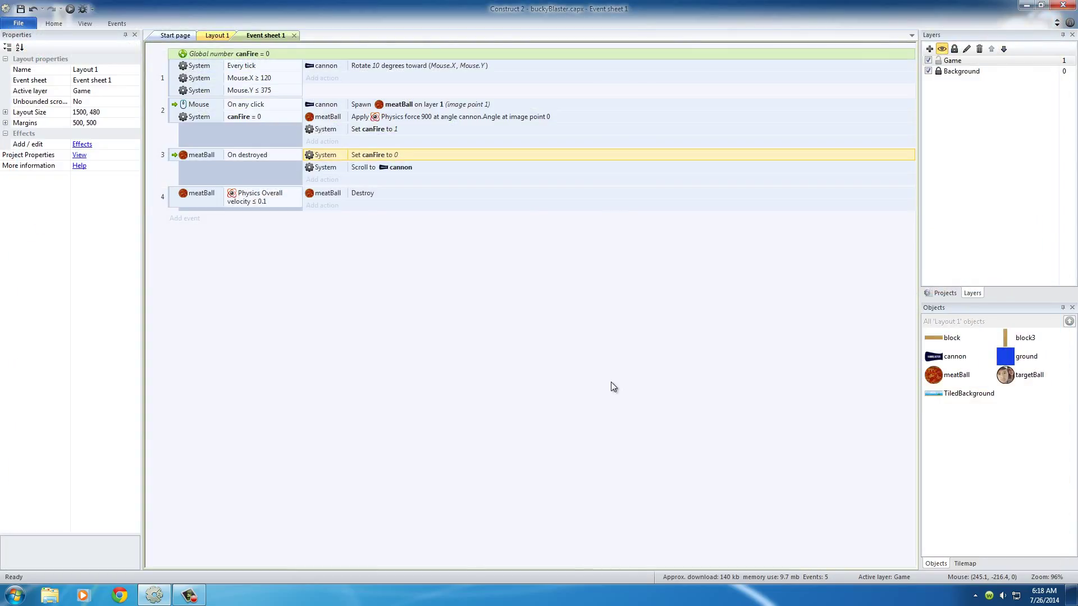
mouse_move(615, 382)
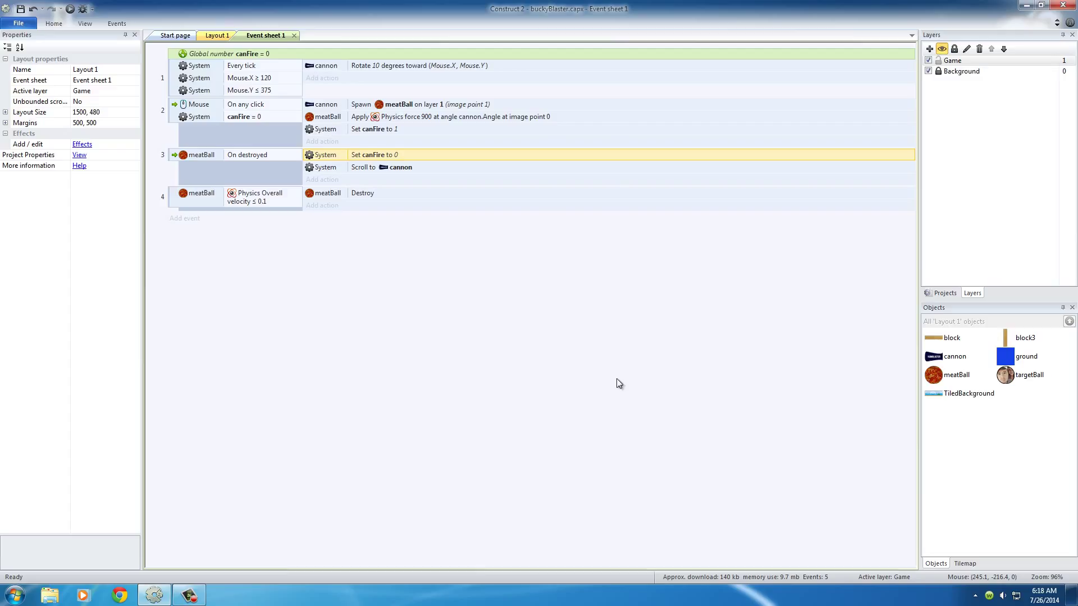
mouse_move(269, 185)
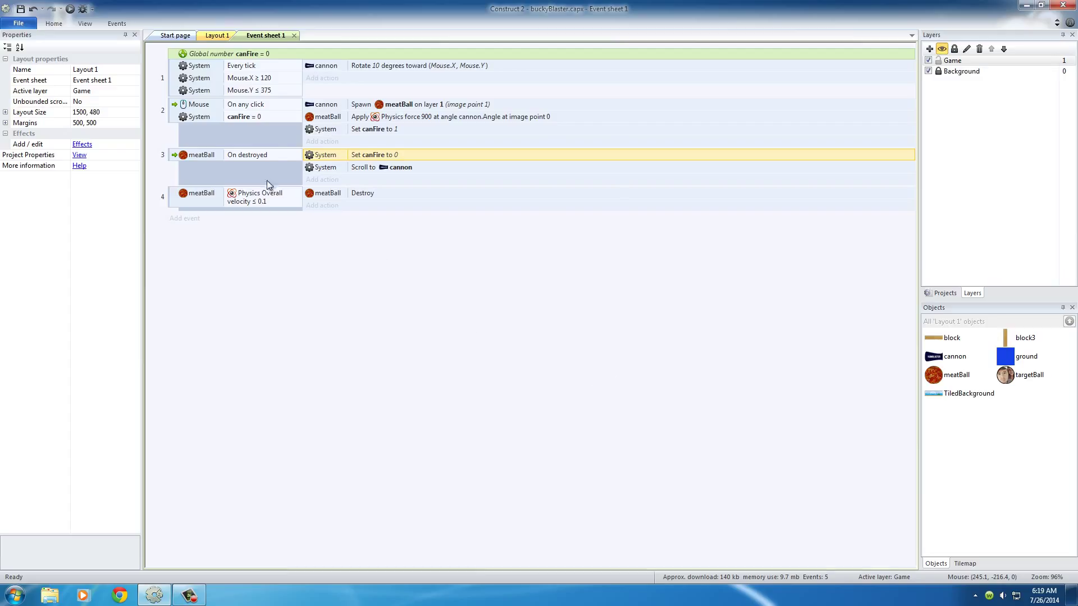
mouse_move(358, 196)
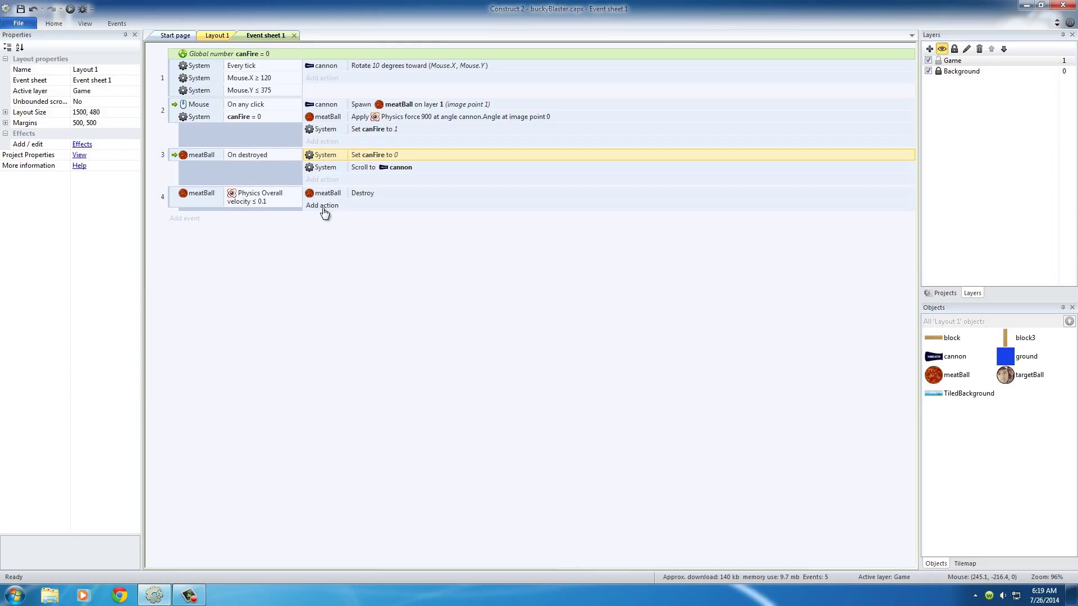
Step: Add a System Wait action of 1.5 seconds to event 4
left_click(322, 204)
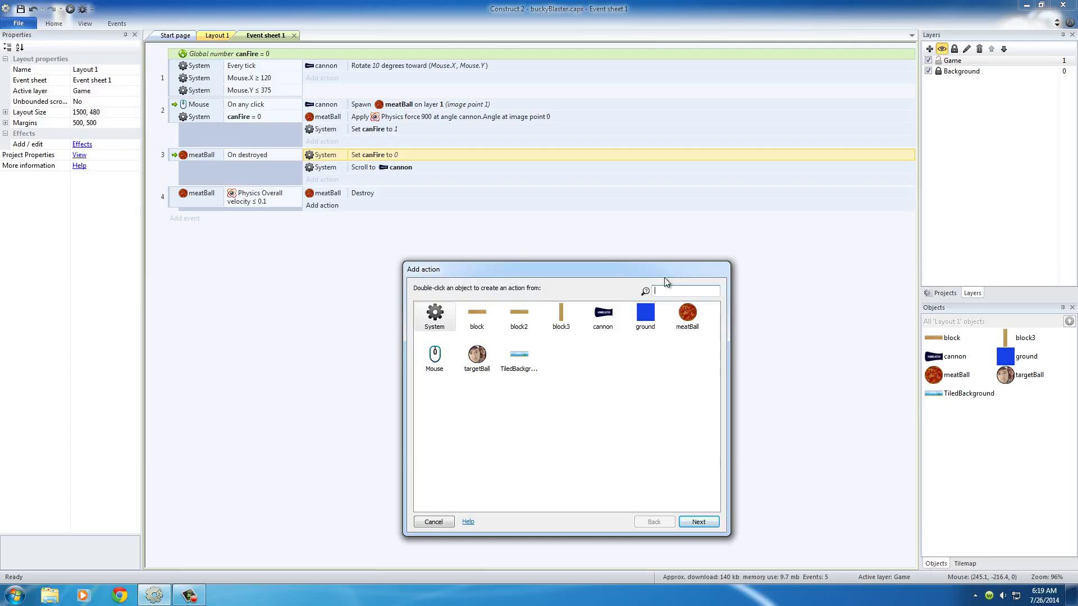
left_click(433, 521)
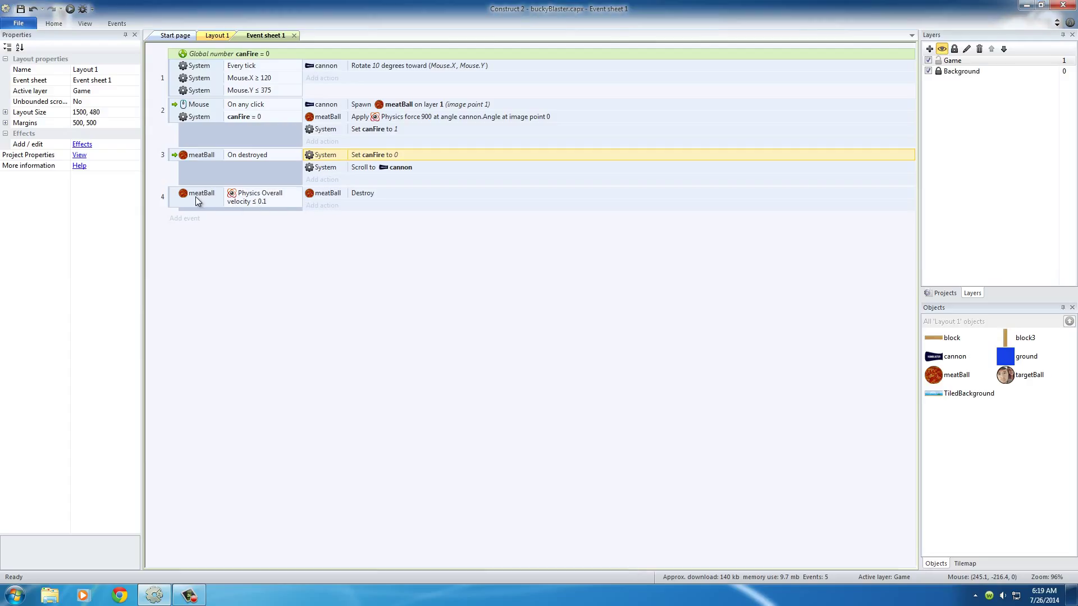
left_click(202, 197)
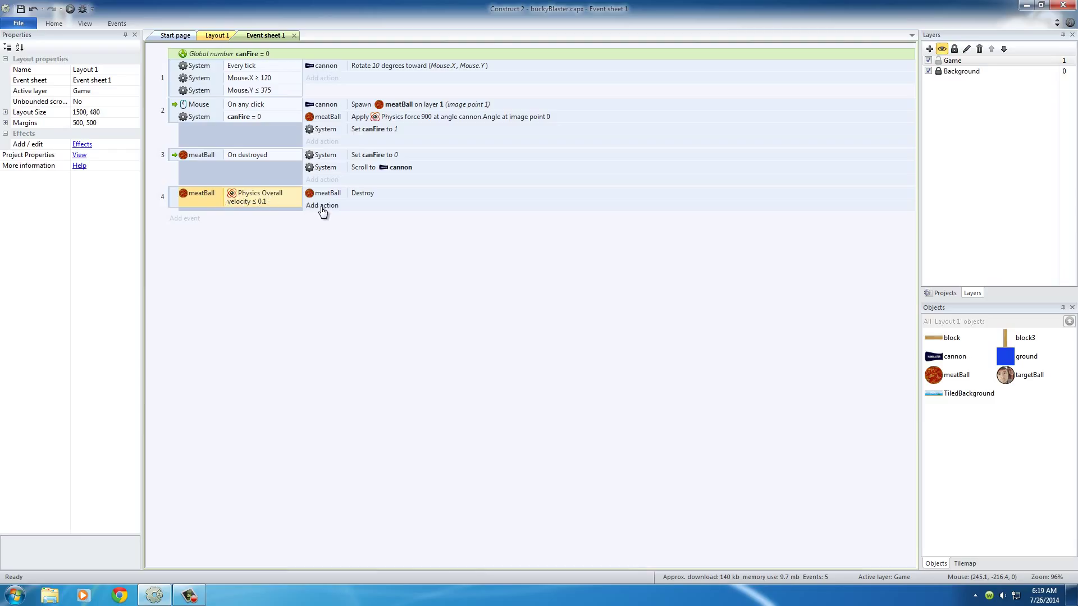
left_click(323, 205)
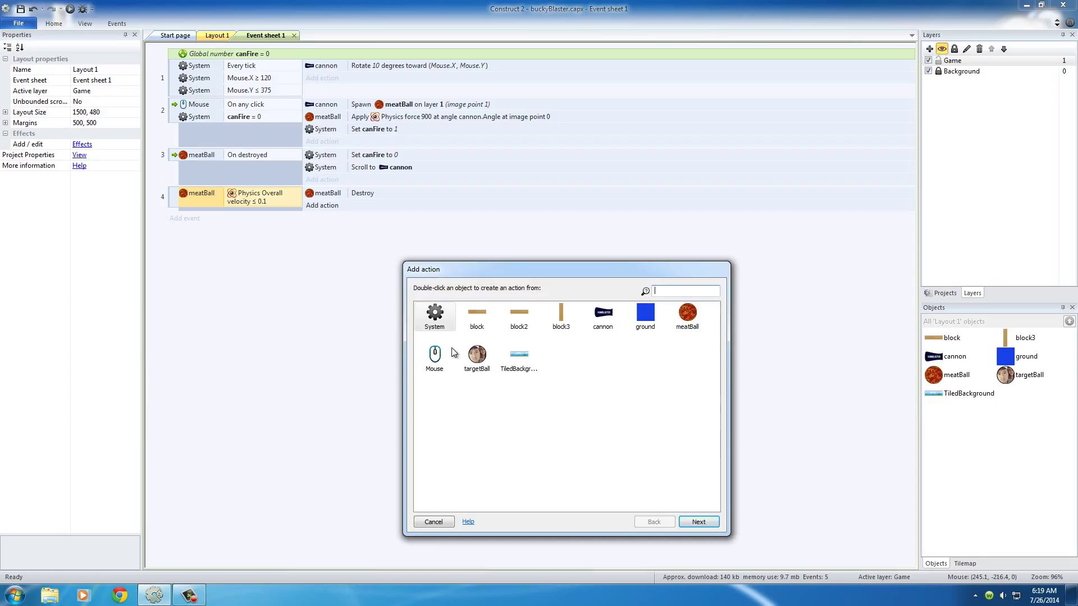
double_click(433, 316)
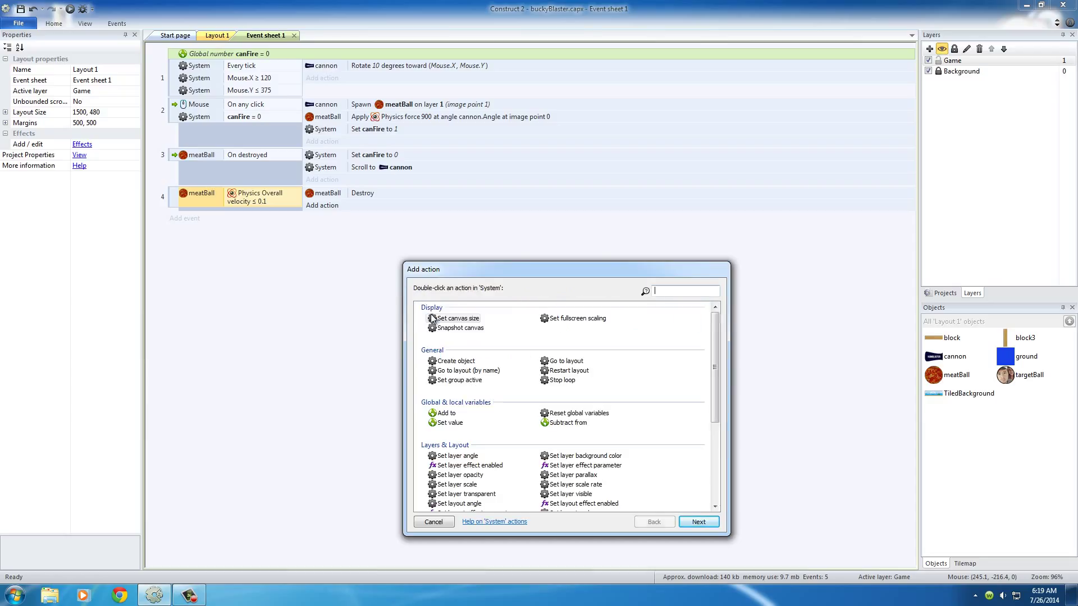
type("wait")
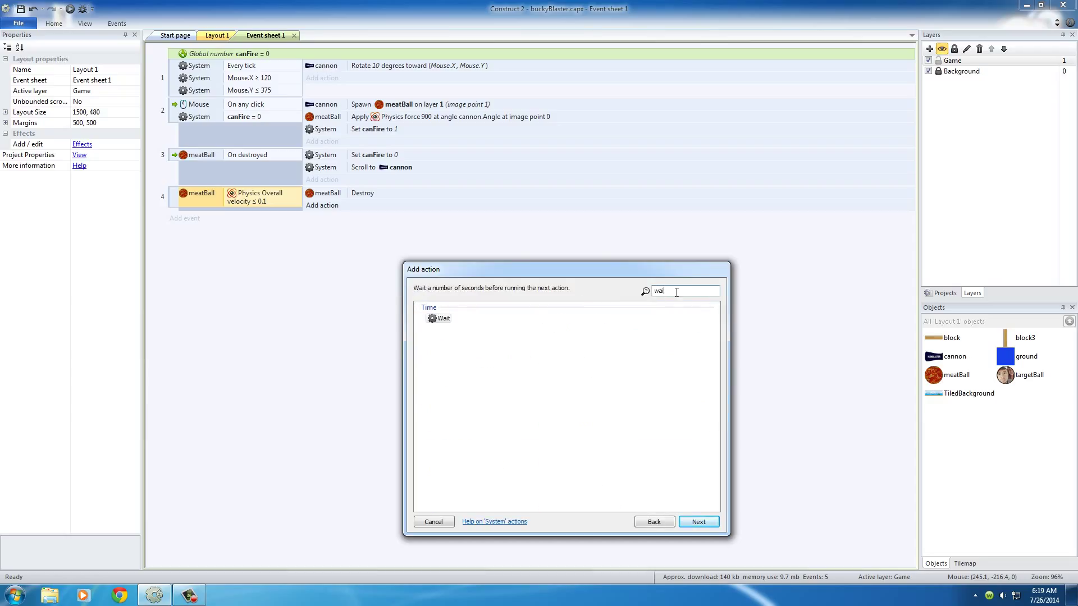
left_click(697, 521)
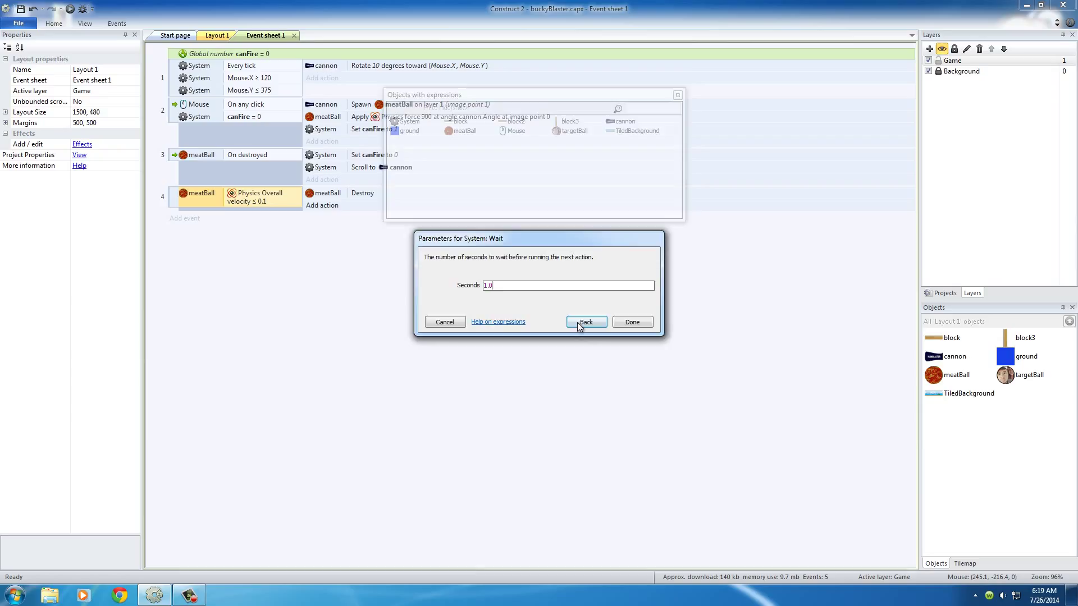
left_click(585, 322)
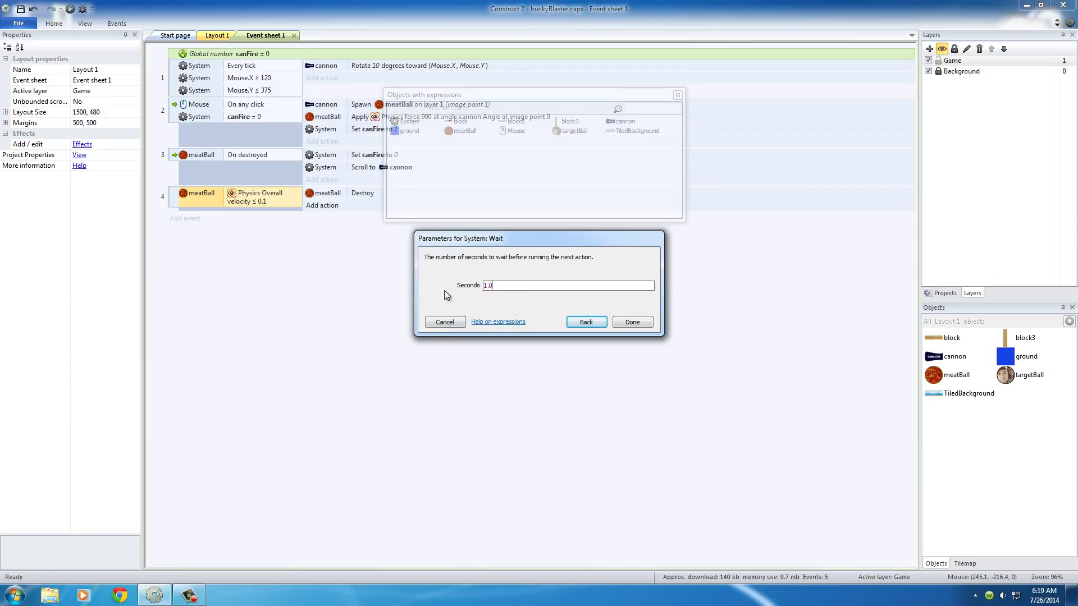
type("1.5")
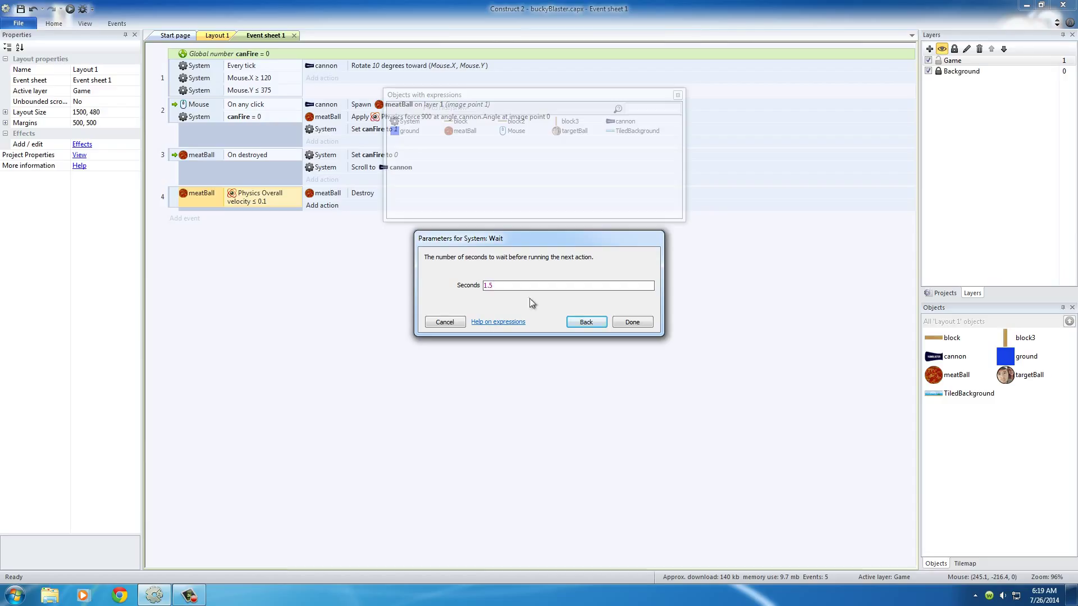
left_click(631, 322)
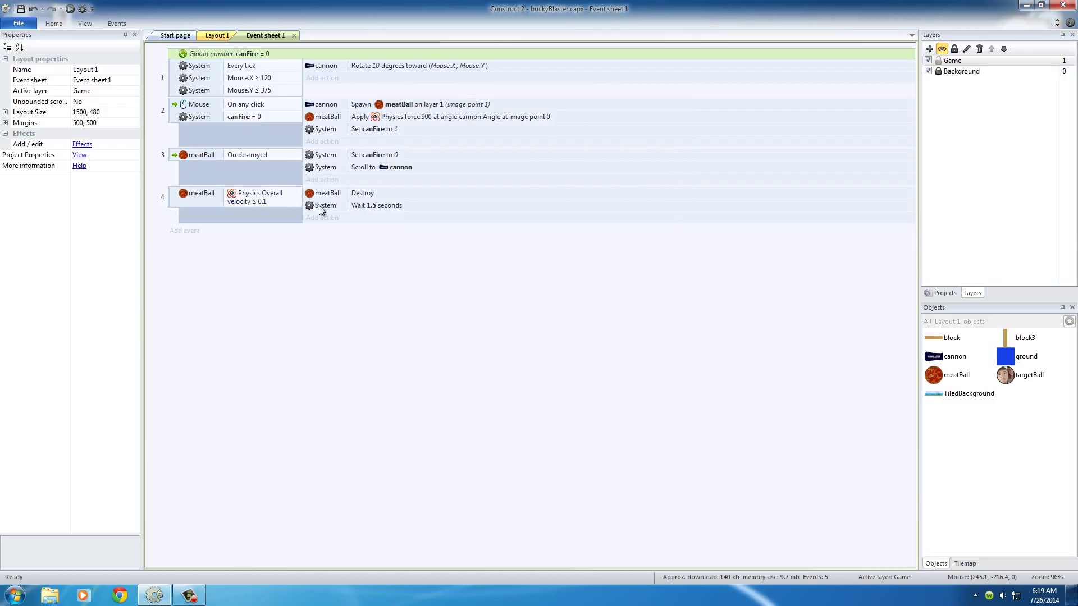
Step: Move event 4's Wait 1.5 seconds action ahead of the meatBall Destroy action
left_click(376, 204)
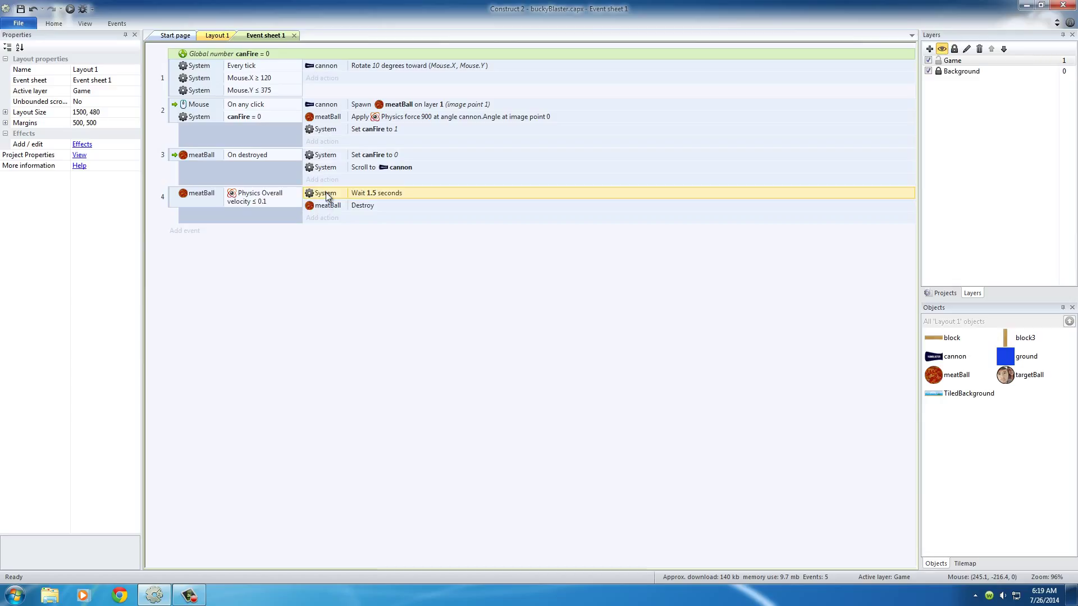
mouse_move(420, 314)
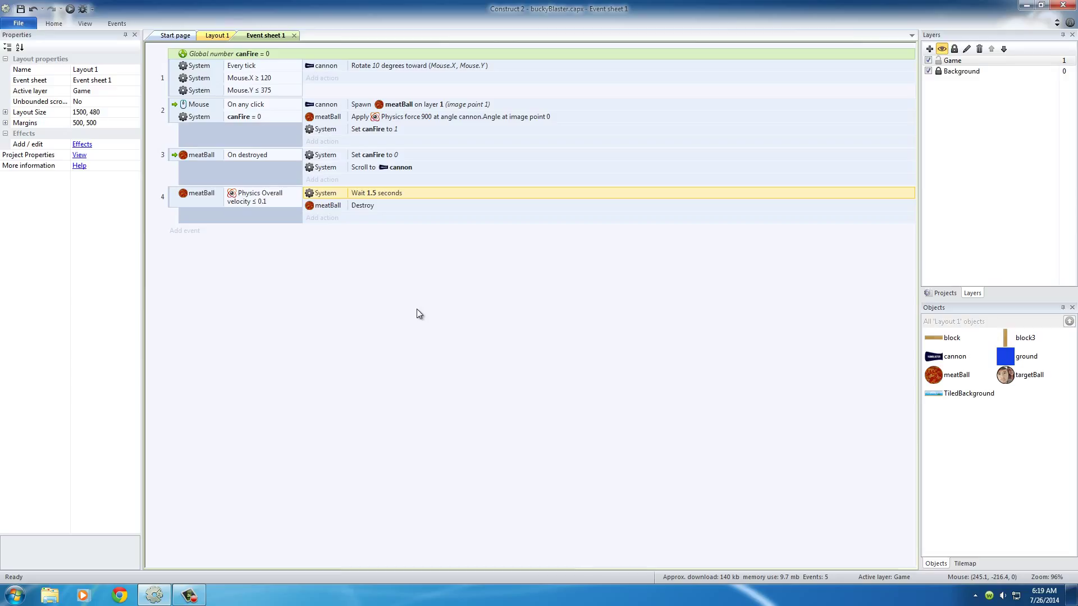
mouse_move(202, 202)
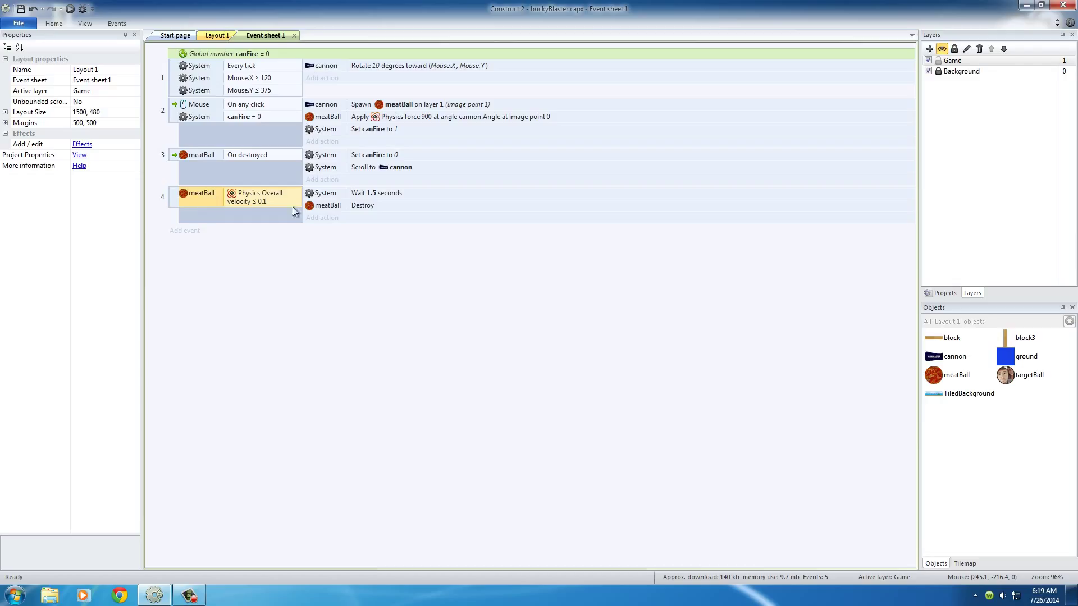
left_click(377, 192)
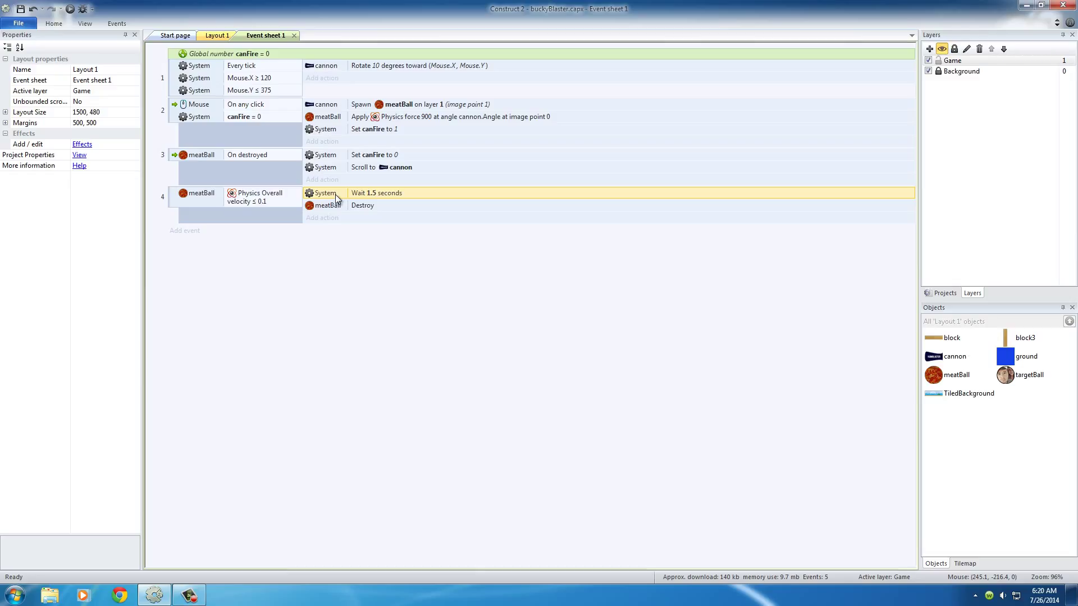
left_click(362, 204)
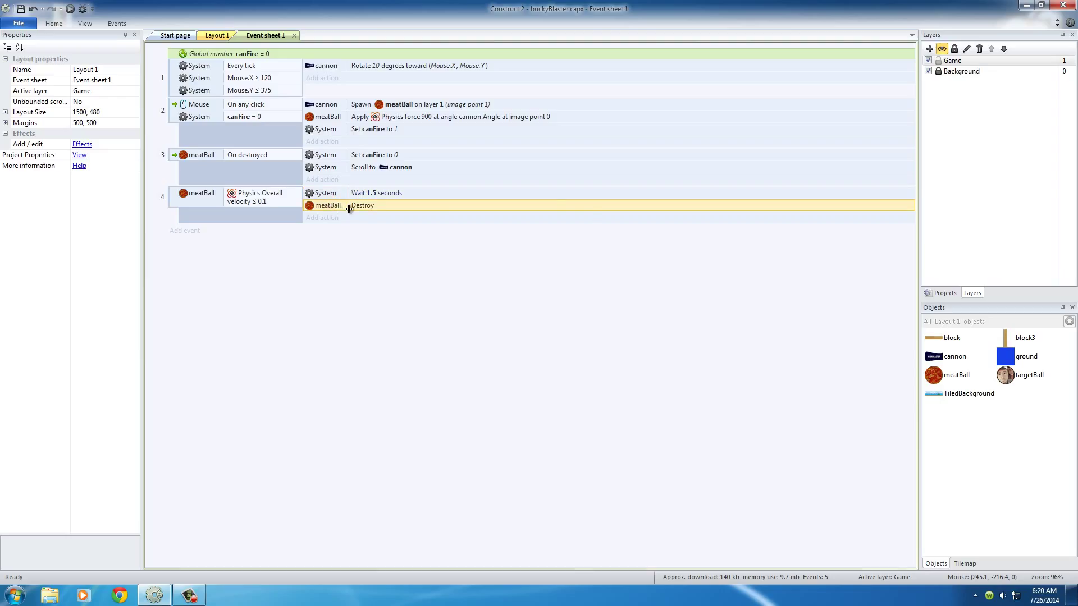
left_click(217, 35)
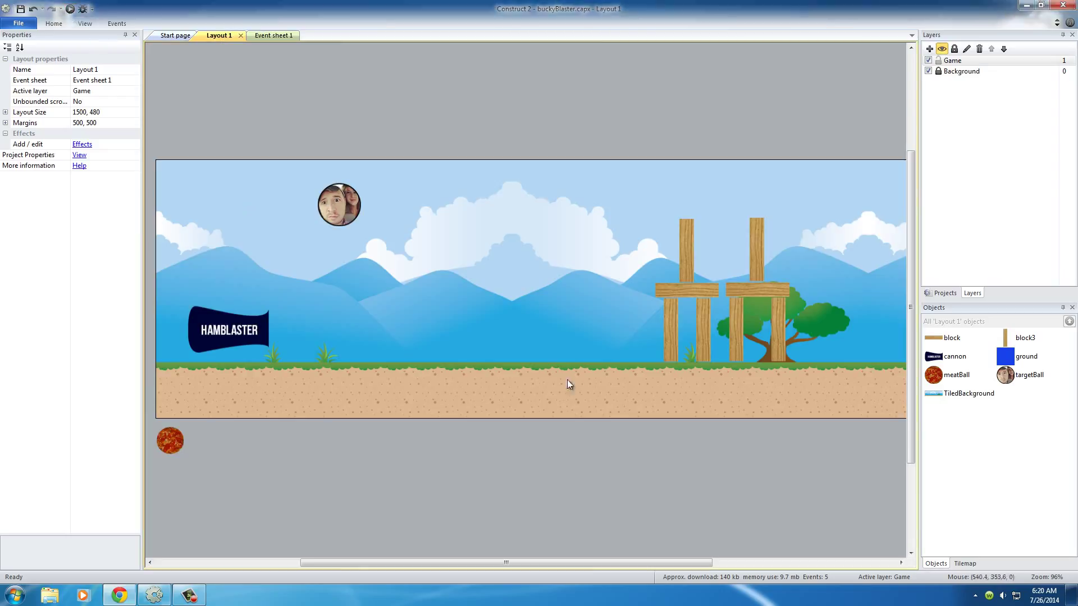
left_click(70, 9)
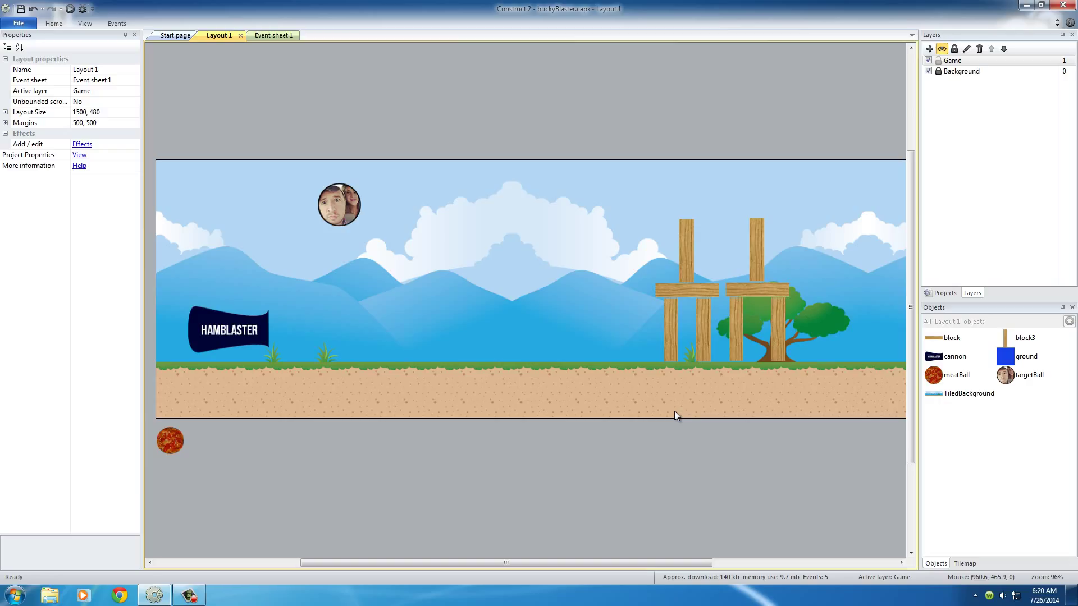
left_click(266, 35)
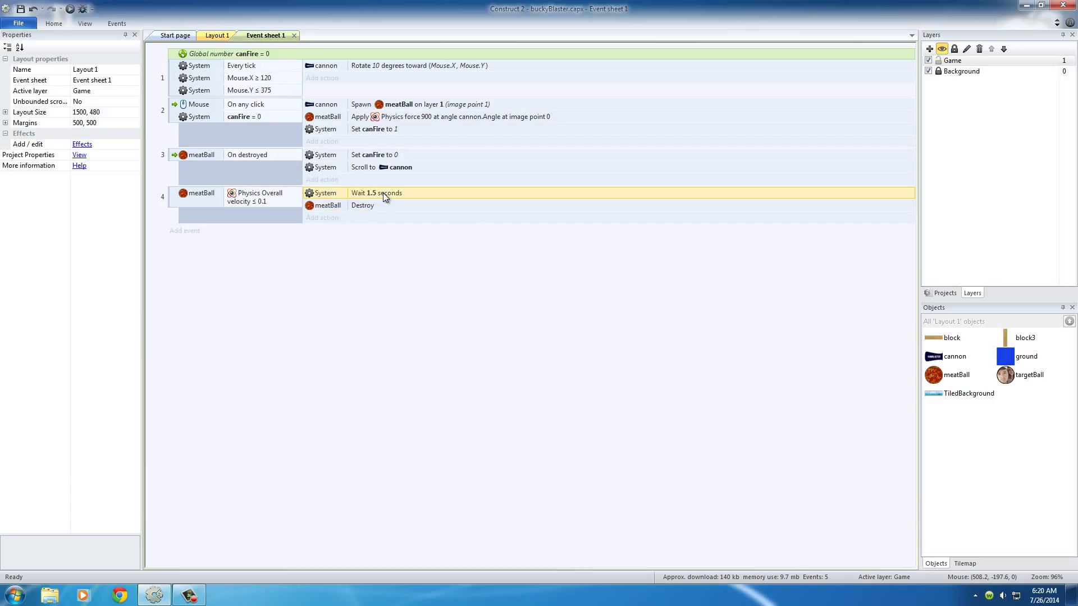
mouse_move(383, 198)
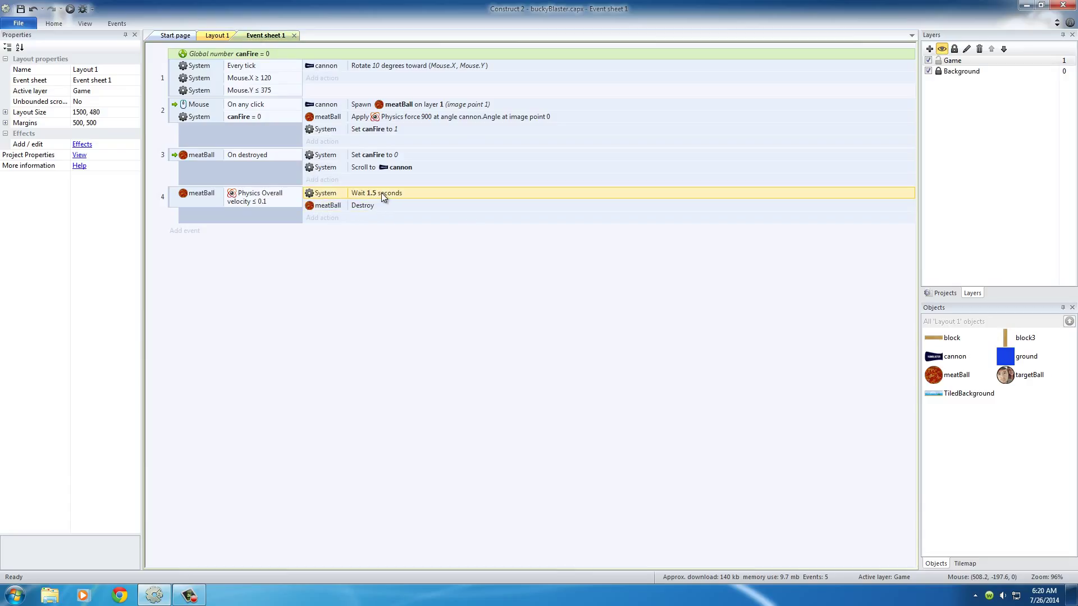